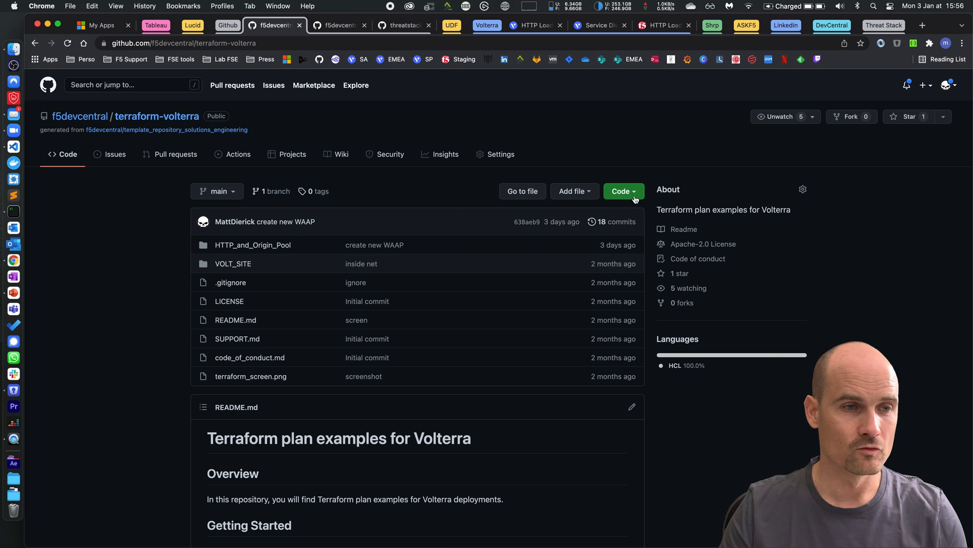
{"action": "mouse_move", "coordinate": [627, 136]}
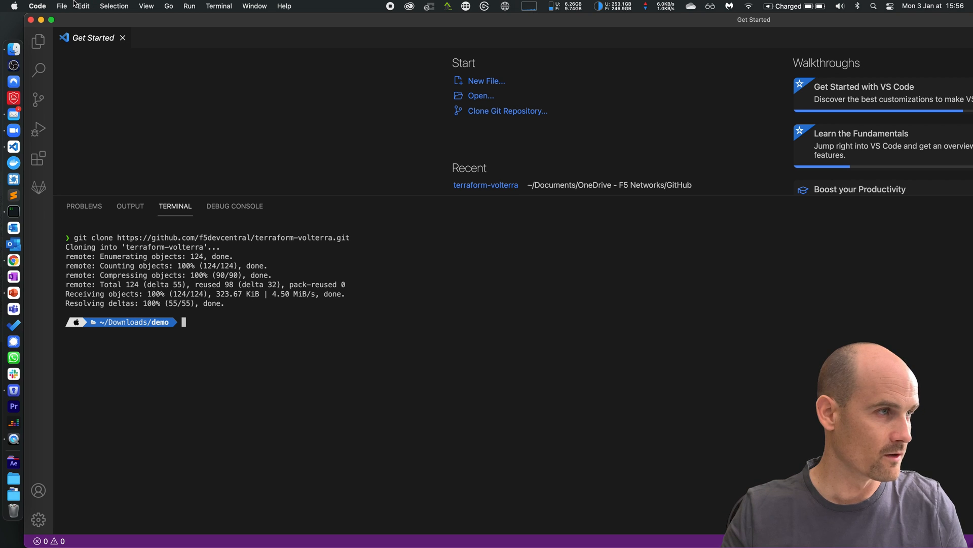
Step: Open the terraform-volterra folder and show main.tf of the LB_EXTERNAL_HTTPS_autocert_new_WAAP example
{"action": "left_click", "coordinate": [62, 6]}
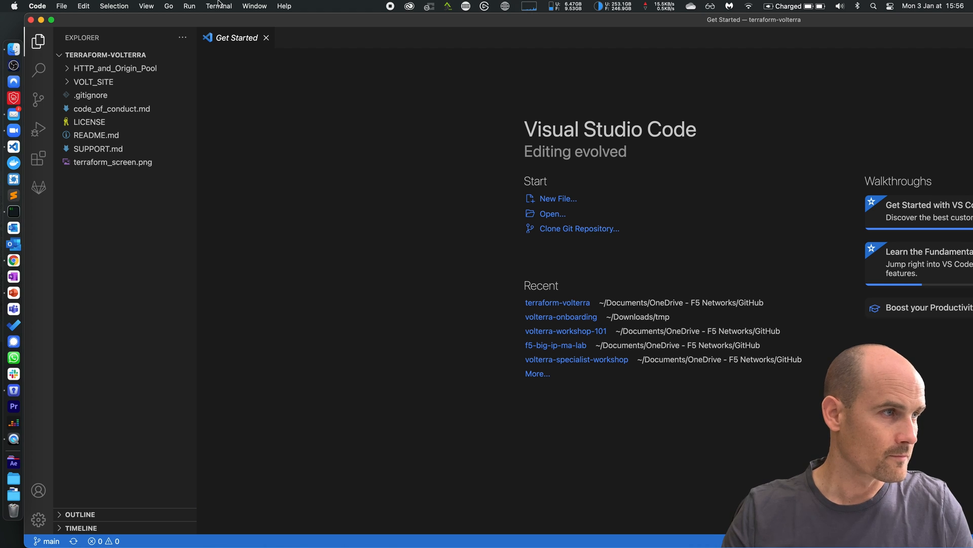
{"action": "left_click", "coordinate": [115, 68]}
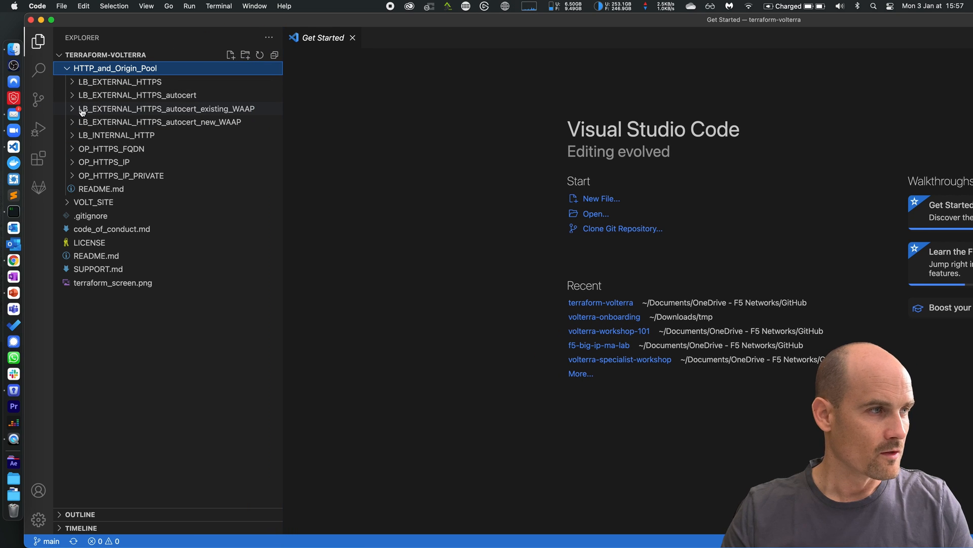
{"action": "mouse_move", "coordinate": [166, 109]}
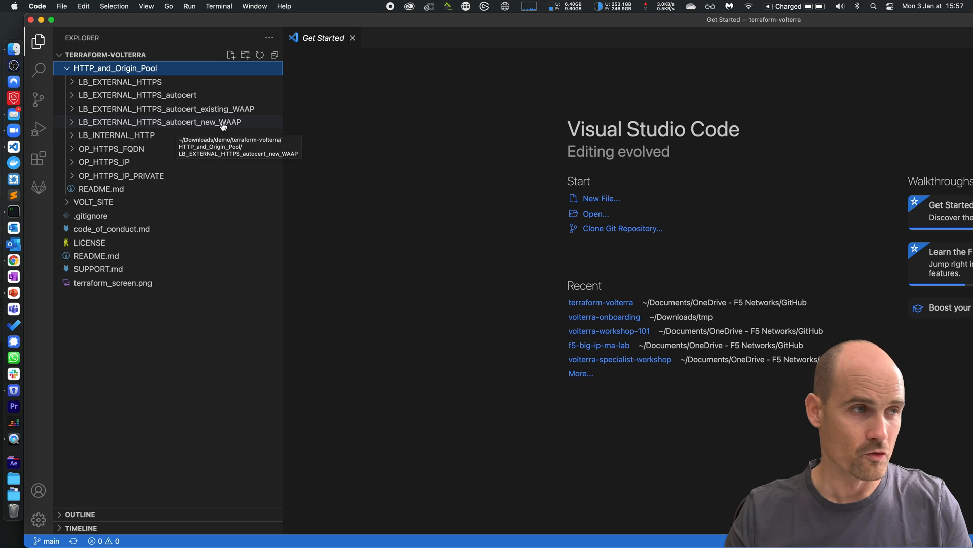
{"action": "left_click", "coordinate": [158, 122]}
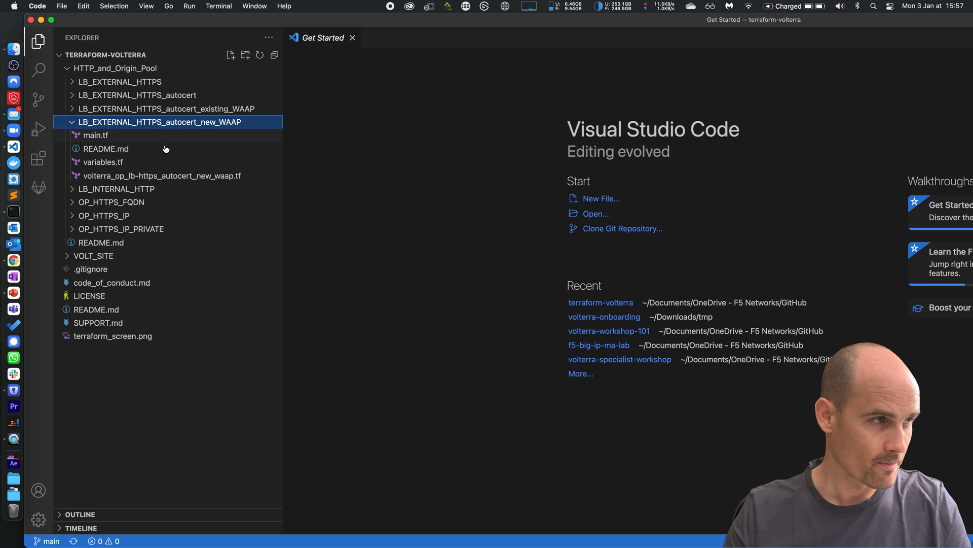
{"action": "double_click", "coordinate": [96, 134]}
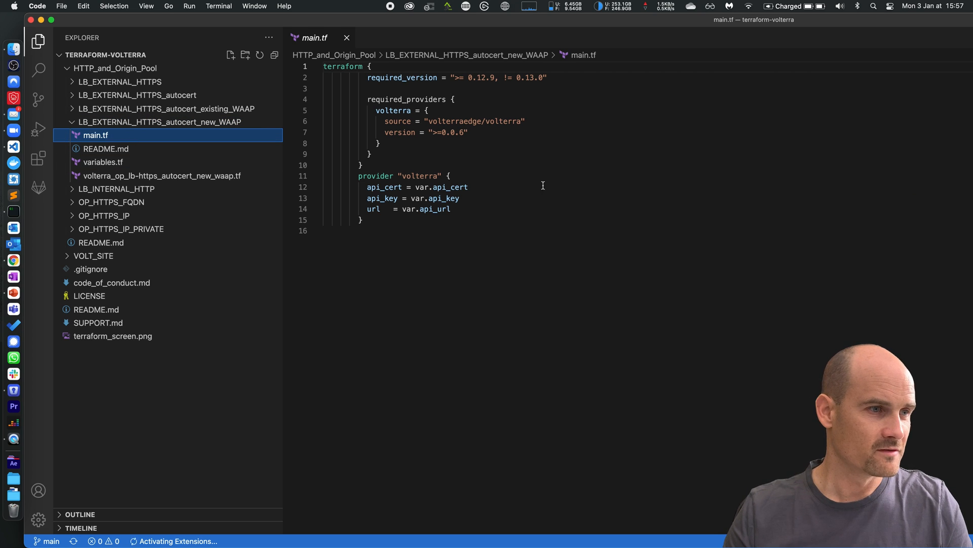
{"action": "mouse_move", "coordinate": [439, 158]}
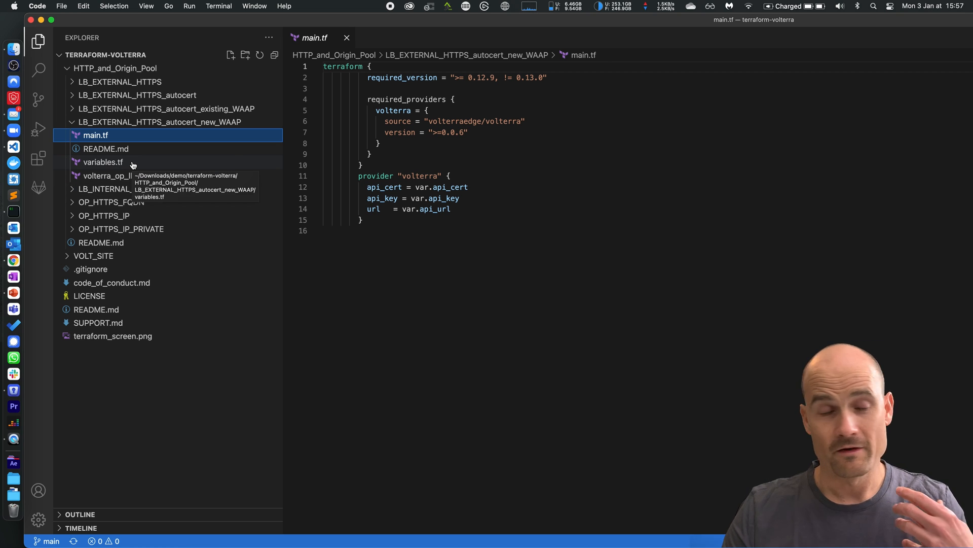
Step: In variables.tf set the tenant to f5-sa and replace the certificate path placeholder
{"action": "left_click", "coordinate": [104, 162]}
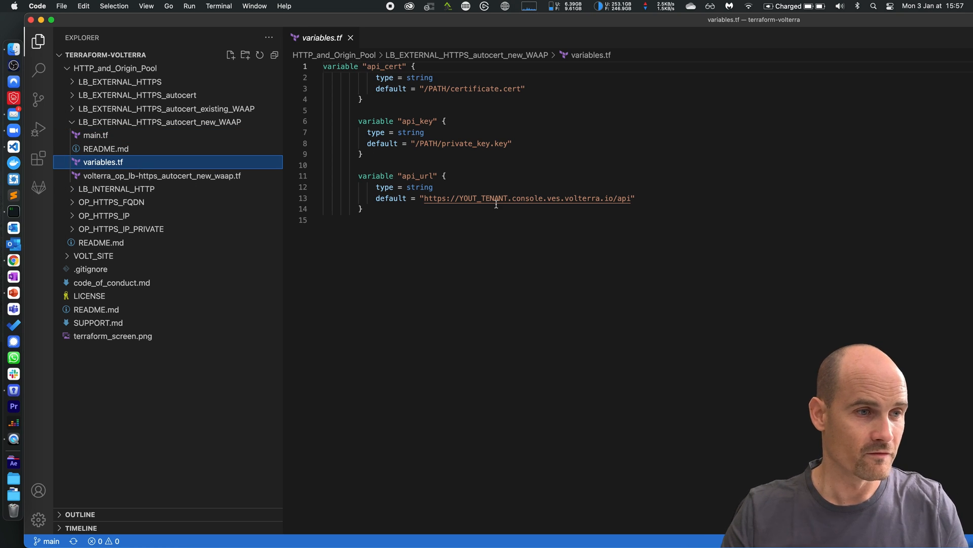
{"action": "type", "text": "f5-sa"}
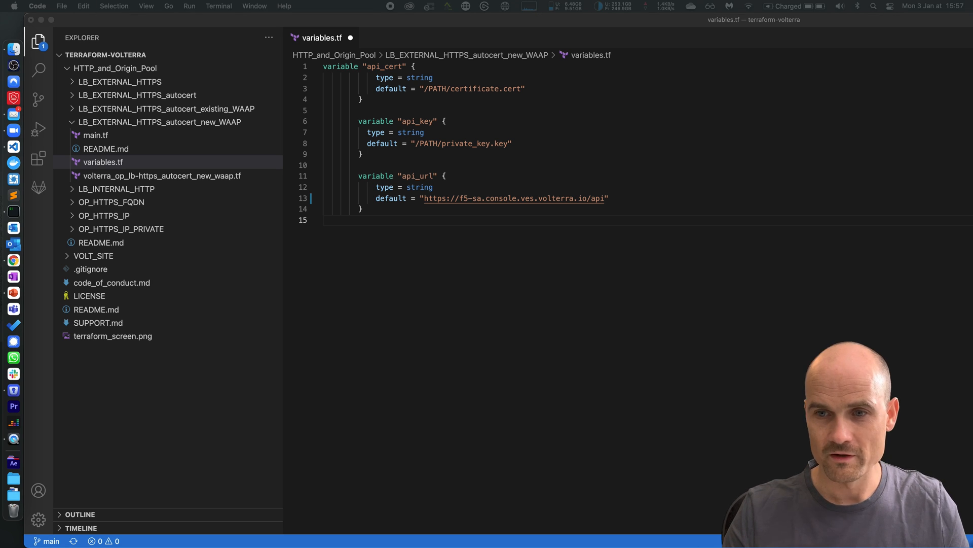
{"action": "mouse_move", "coordinate": [833, 238]}
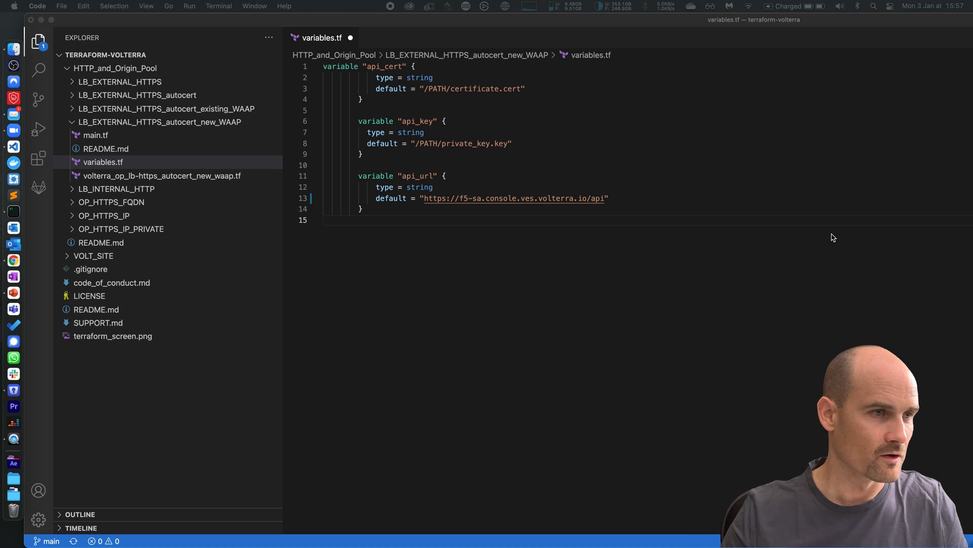
{"action": "double_click", "coordinate": [438, 88]}
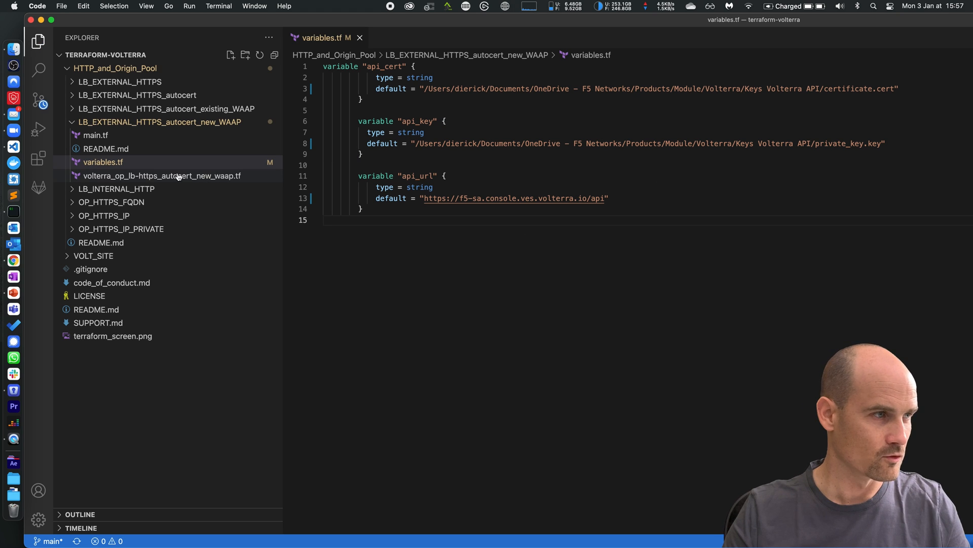
Step: Set the origin pool namespace to m-dierick-dev in volterra_op_lb-https_autocert_new_waap.tf
{"action": "left_click", "coordinate": [161, 175]}
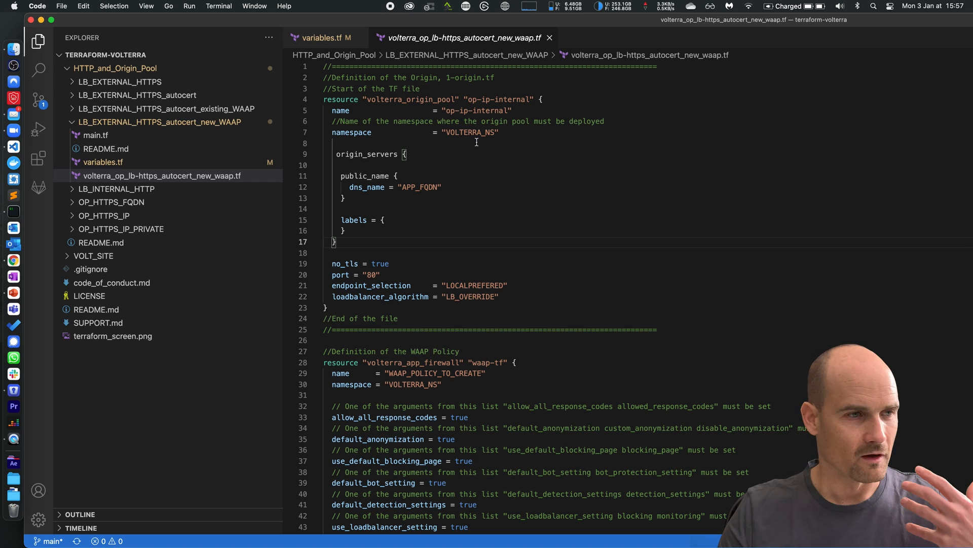
{"action": "double_click", "coordinate": [470, 132]}
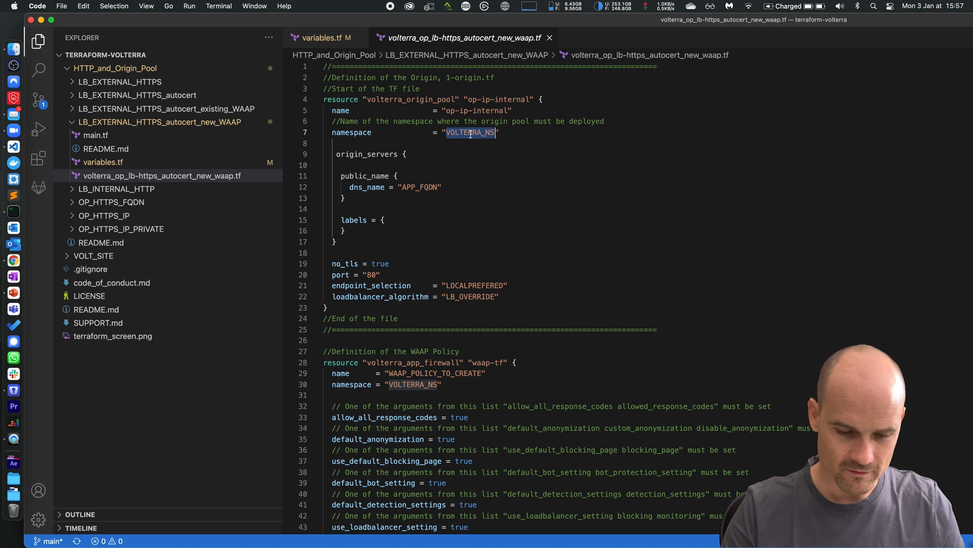
{"action": "type", "text": "m-di"}
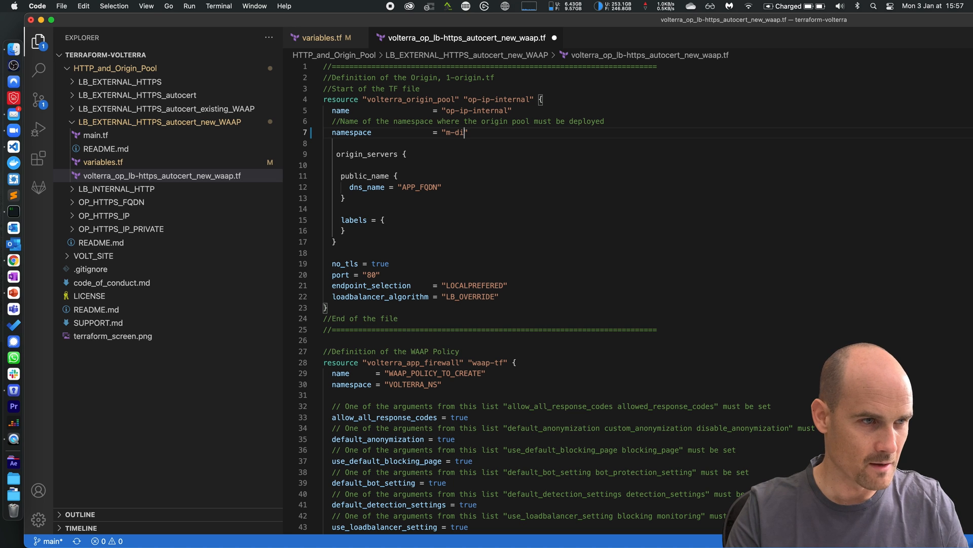
{"action": "type", "text": "erick-dev"}
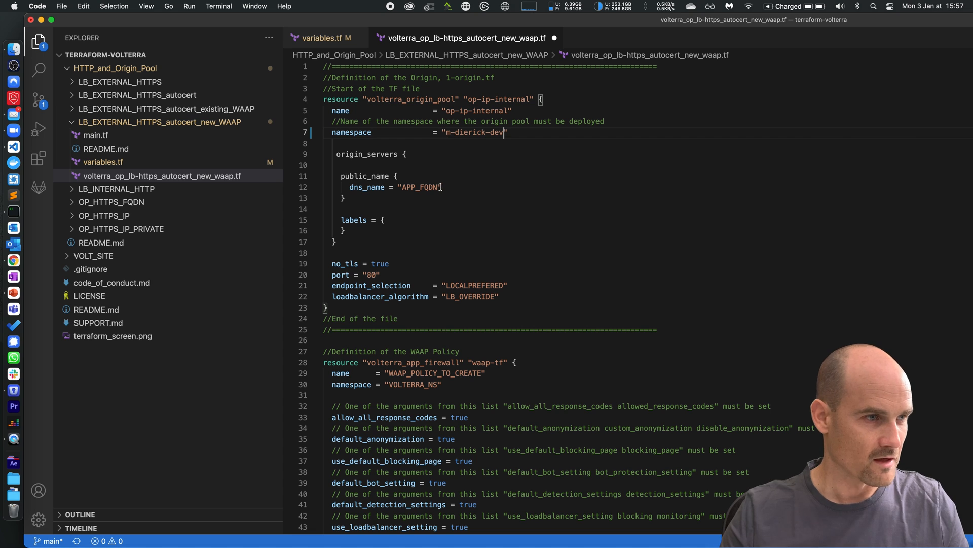
Step: Replace APP_FQDN with the DNS origin sentence.emea.f5se.com
{"action": "double_click", "coordinate": [420, 186]}
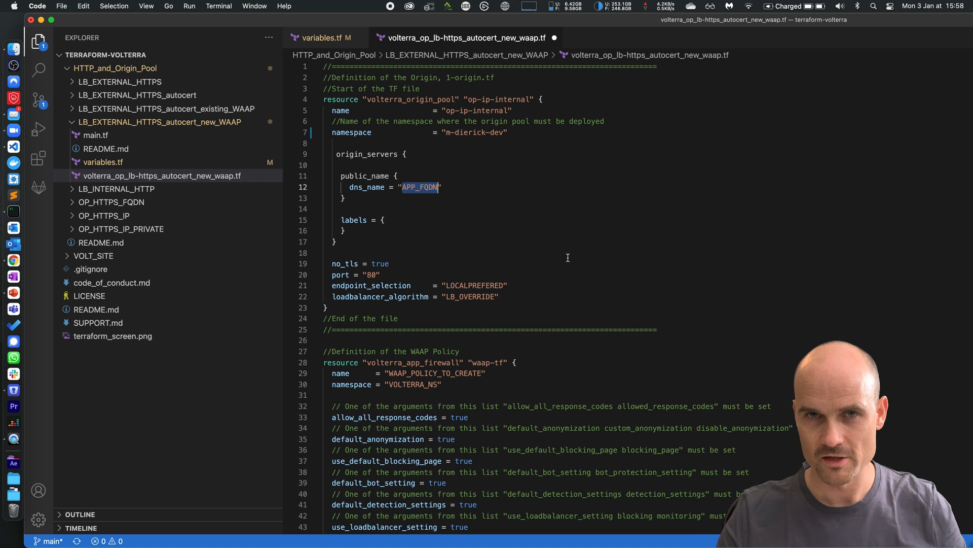
{"action": "mouse_move", "coordinate": [435, 198]}
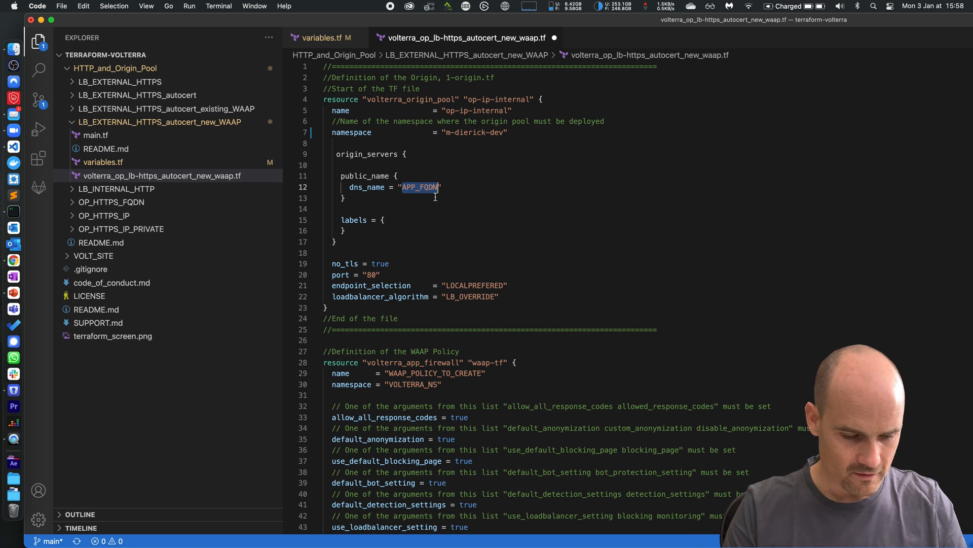
{"action": "type", "text": "sentence."}
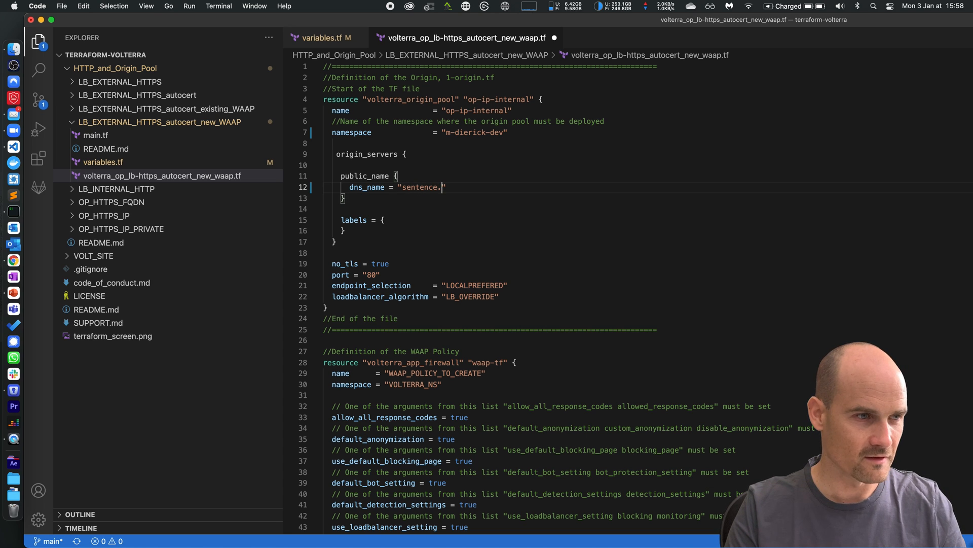
{"action": "type", "text": "emea.f5se.c"}
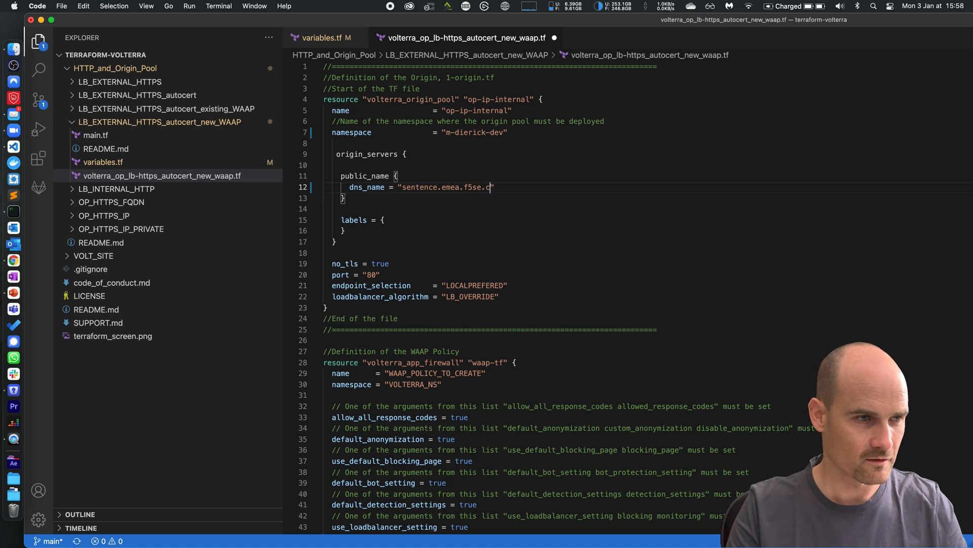
{"action": "type", "text": "om"}
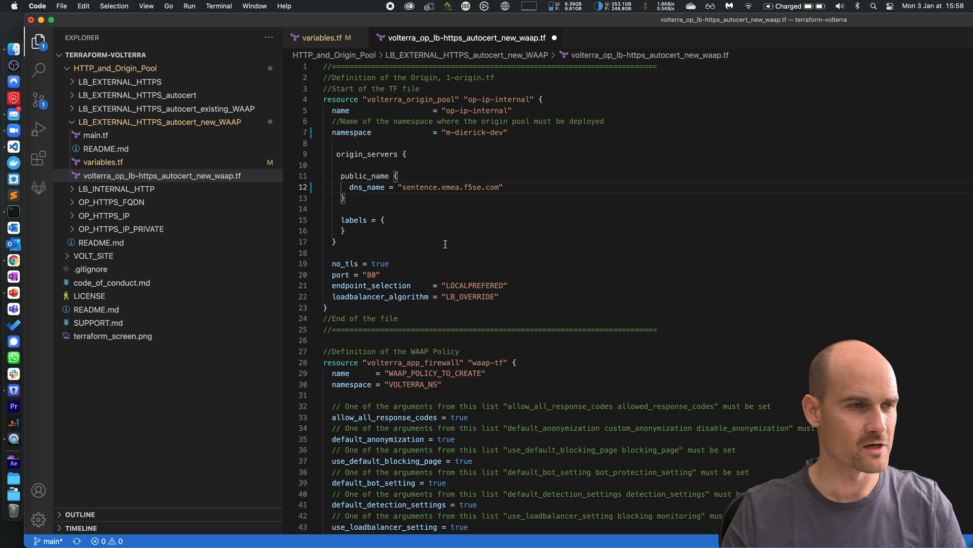
Step: Name the volterra_app_firewall policy waap-demo-tf in the m-dierick-dev namespace
{"action": "scroll", "scroll_direction": "down", "scroll_amount": 3}
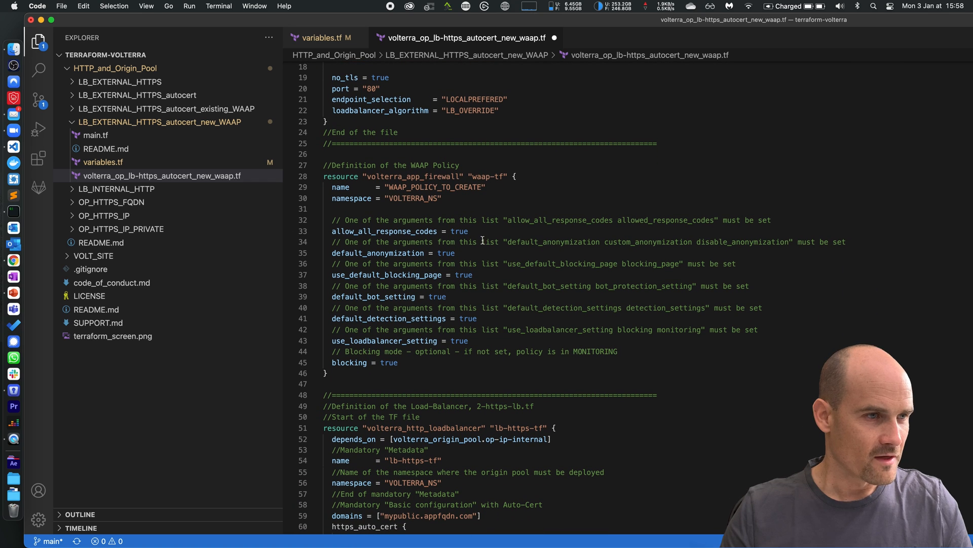
{"action": "double_click", "coordinate": [435, 186]}
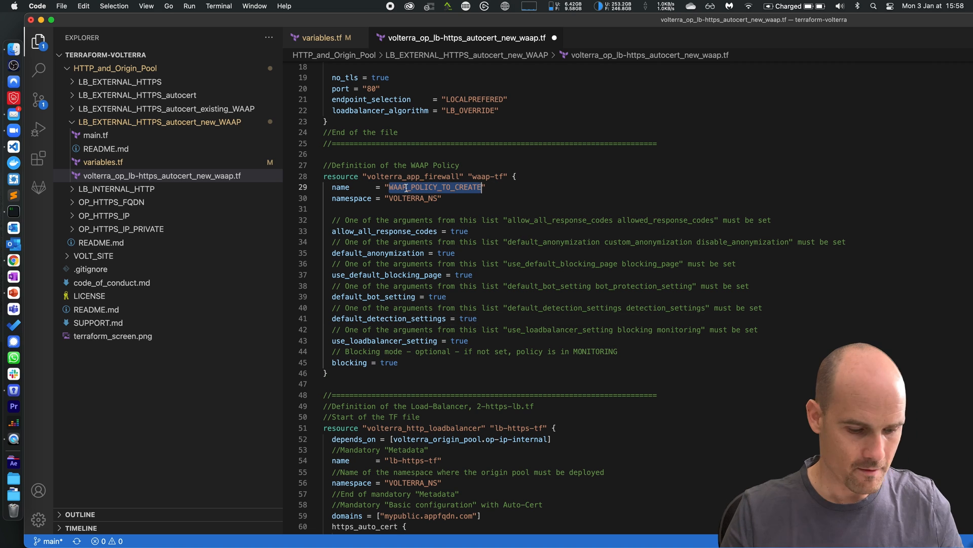
{"action": "type", "text": "waap-demo\""}
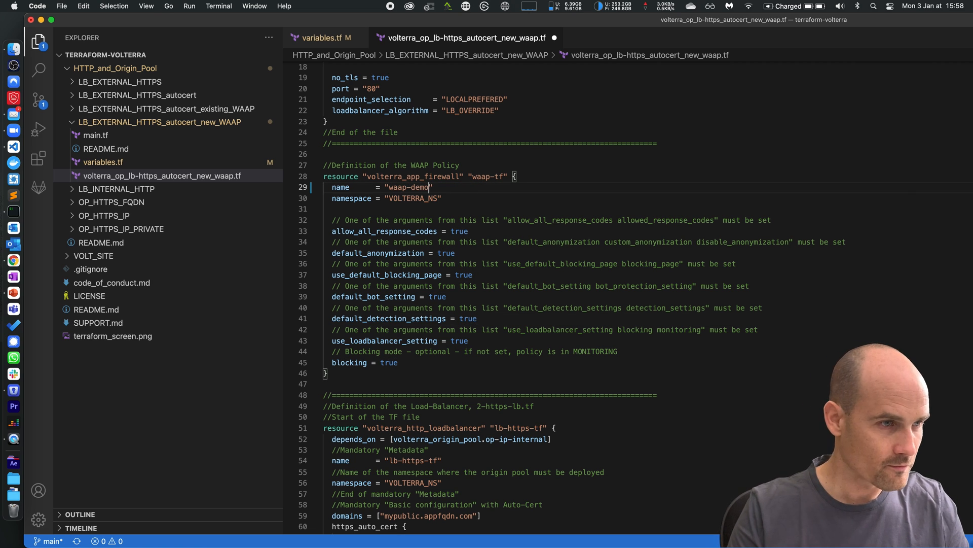
{"action": "type", "text": "-tf"}
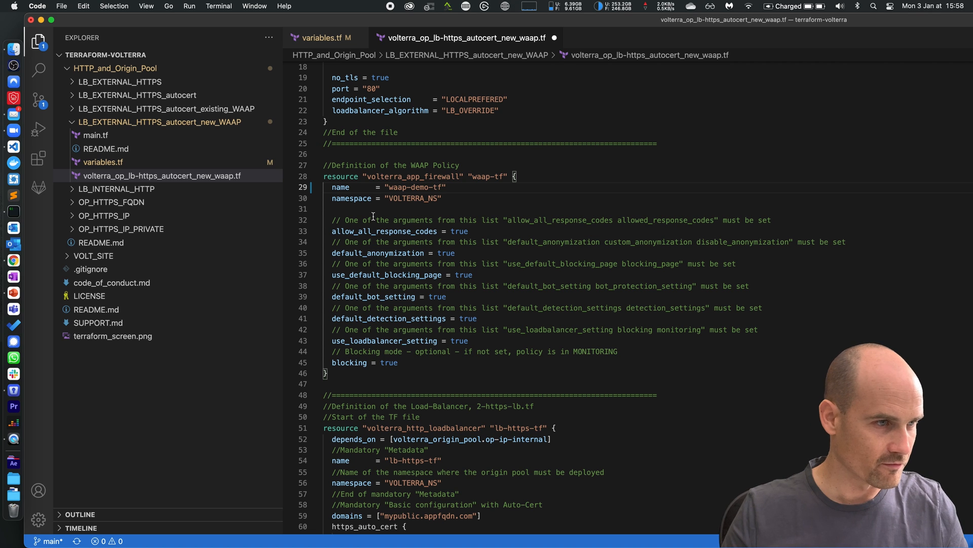
{"action": "type", "text": "m-dierick-dev"}
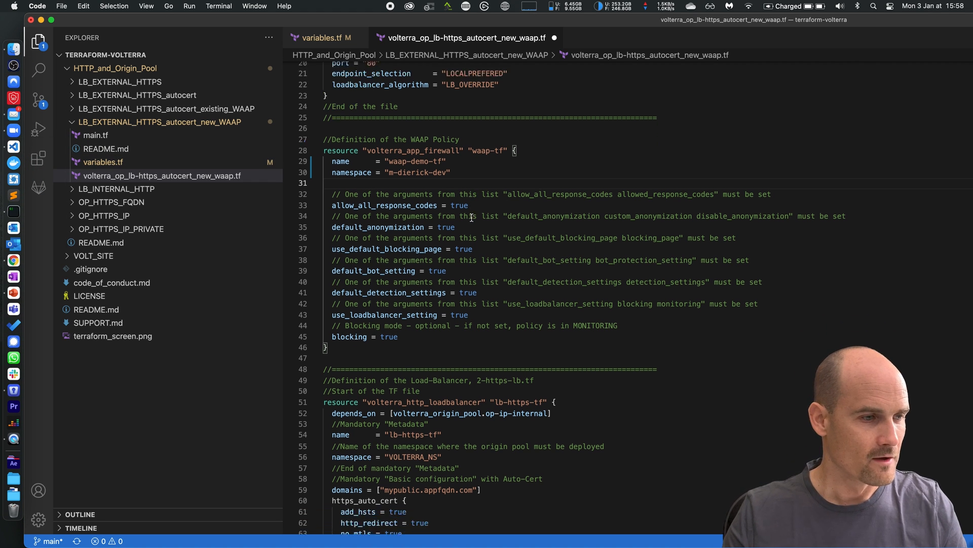
Step: Set the load balancer namespace to m-dierick-dev and its domain to demo-tf.volt.emea.f5se.com
{"action": "scroll", "scroll_direction": "down", "scroll_amount": 3}
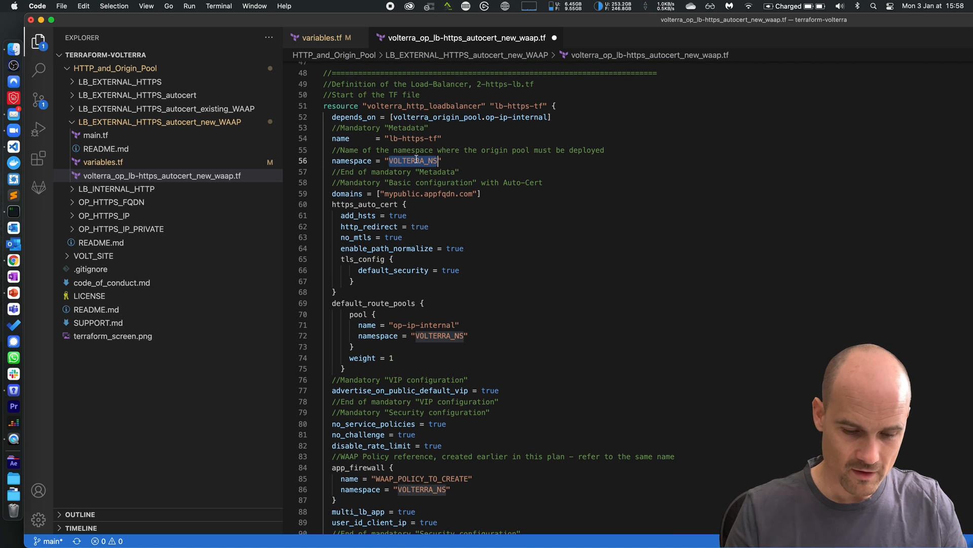
{"action": "type", "text": "m-dierick"}
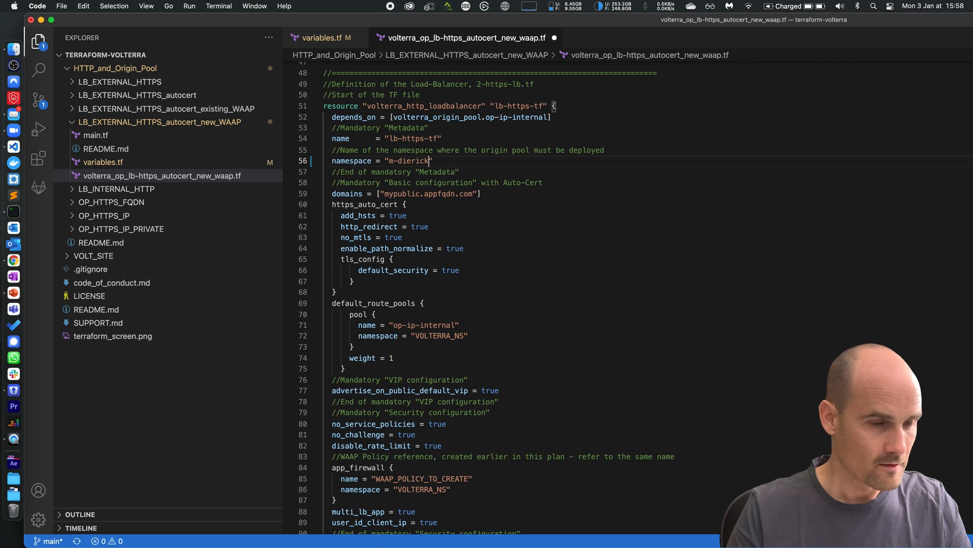
{"action": "type", "text": "-dev"}
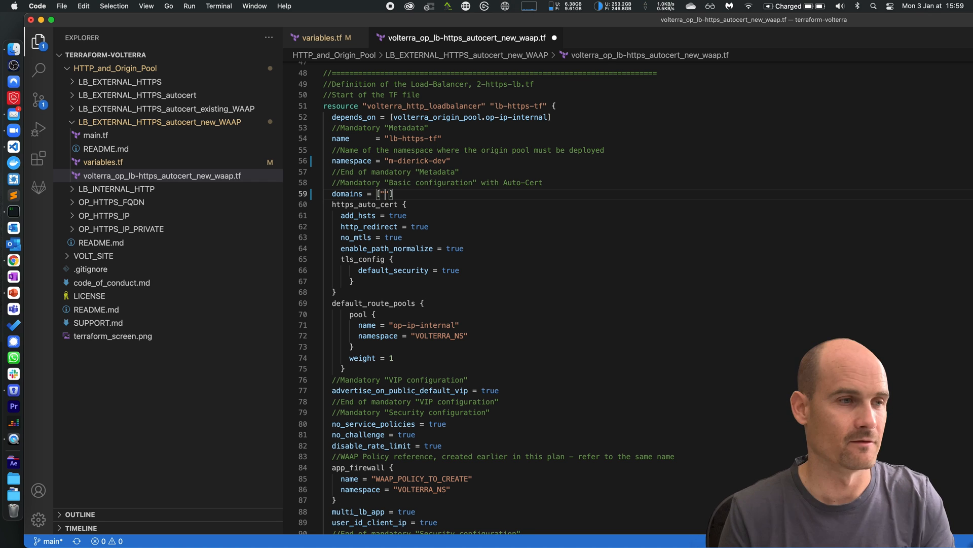
{"action": "type", "text": "demo-tf"}
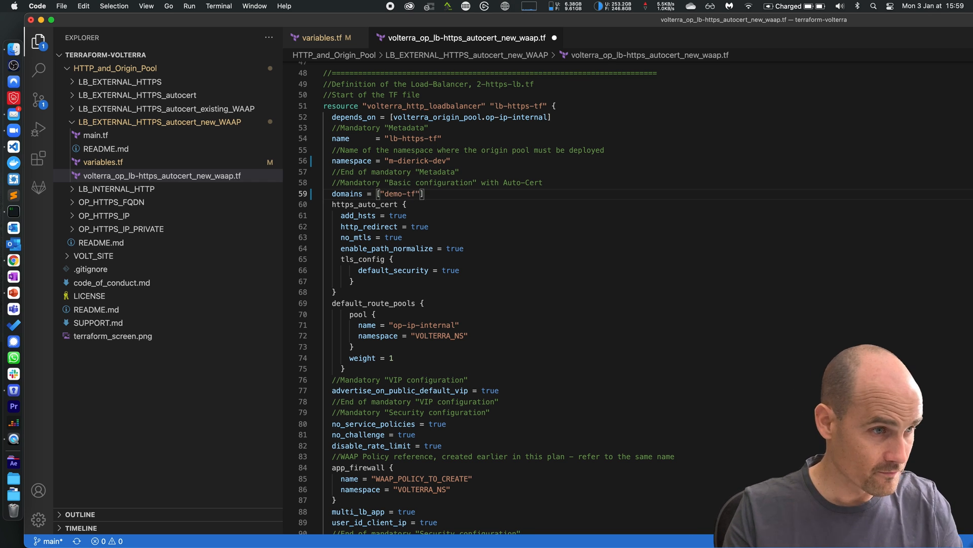
{"action": "type", "text": ".volt"}
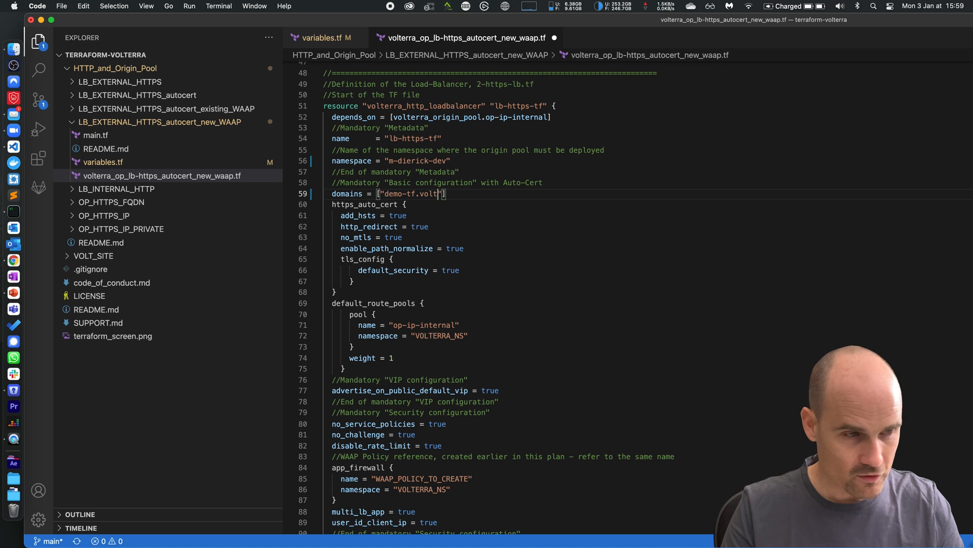
{"action": "type", "text": ".emea.f5se.com"}
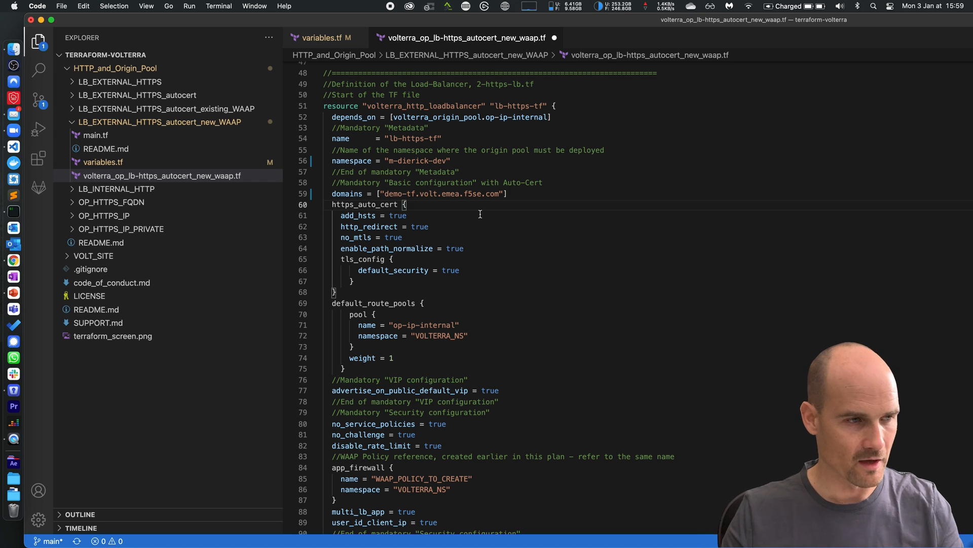
{"action": "mouse_move", "coordinate": [353, 290]}
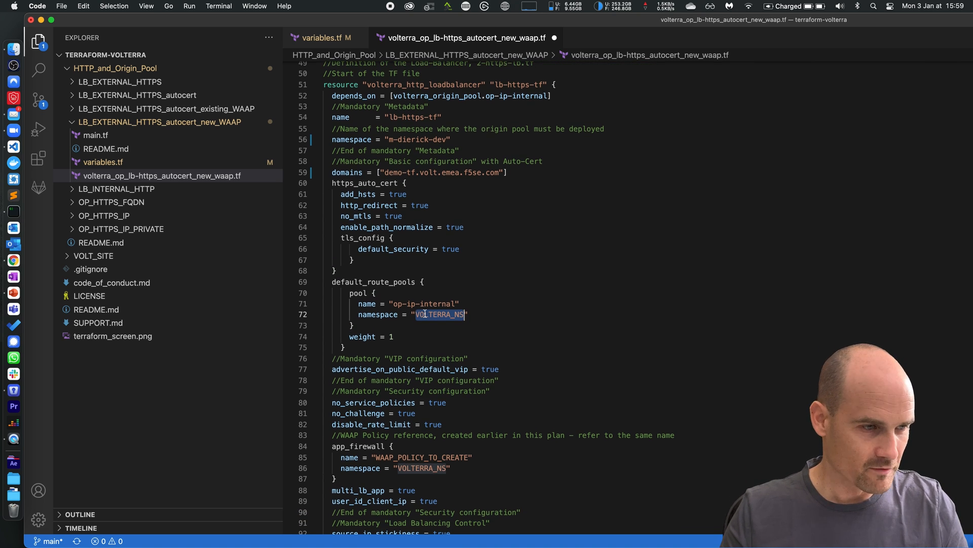
Step: Point the pool and app_firewall references at m-dierick-dev and save the file
{"action": "type", "text": "m-dierick"}
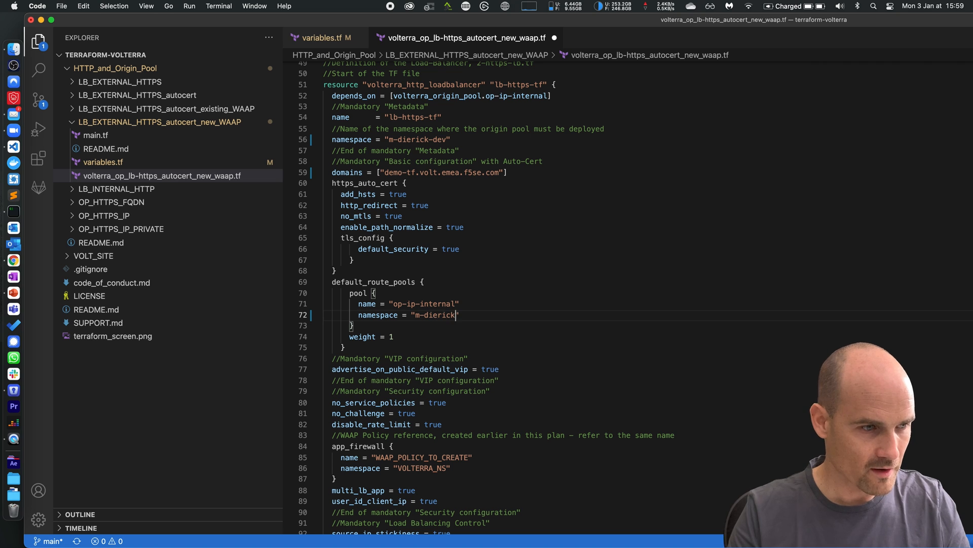
{"action": "type", "text": "-dev"}
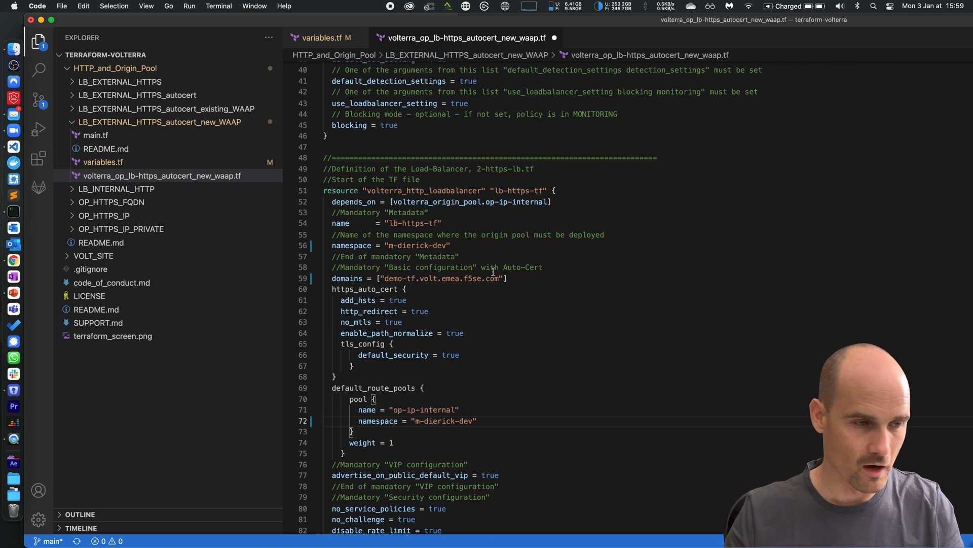
{"action": "scroll", "scroll_direction": "down", "scroll_amount": 3}
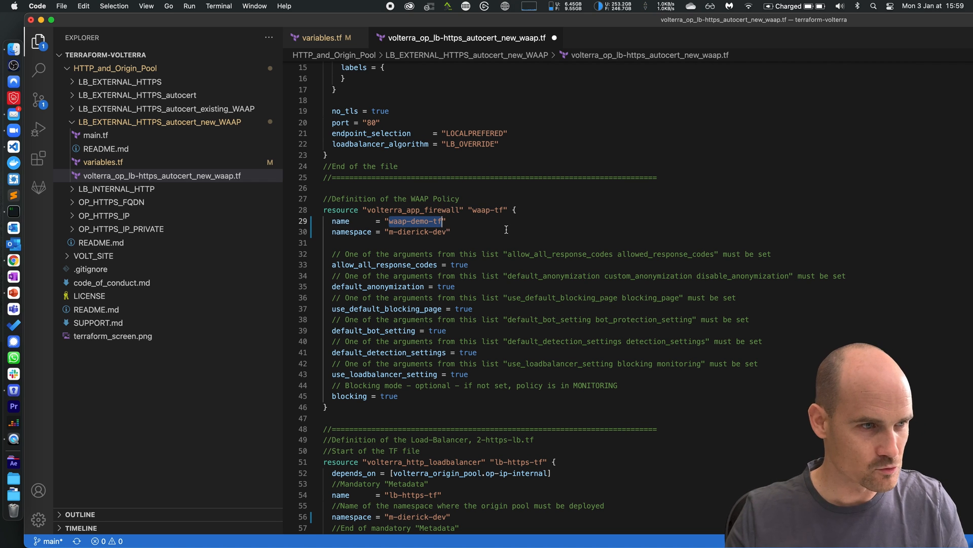
{"action": "scroll", "scroll_direction": "down", "scroll_amount": 3}
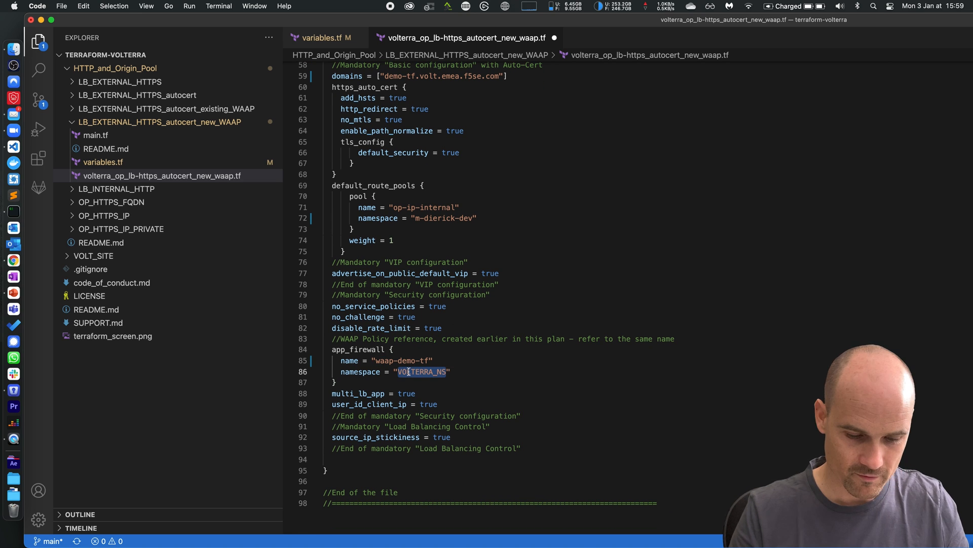
{"action": "type", "text": "m-dierick-dev"}
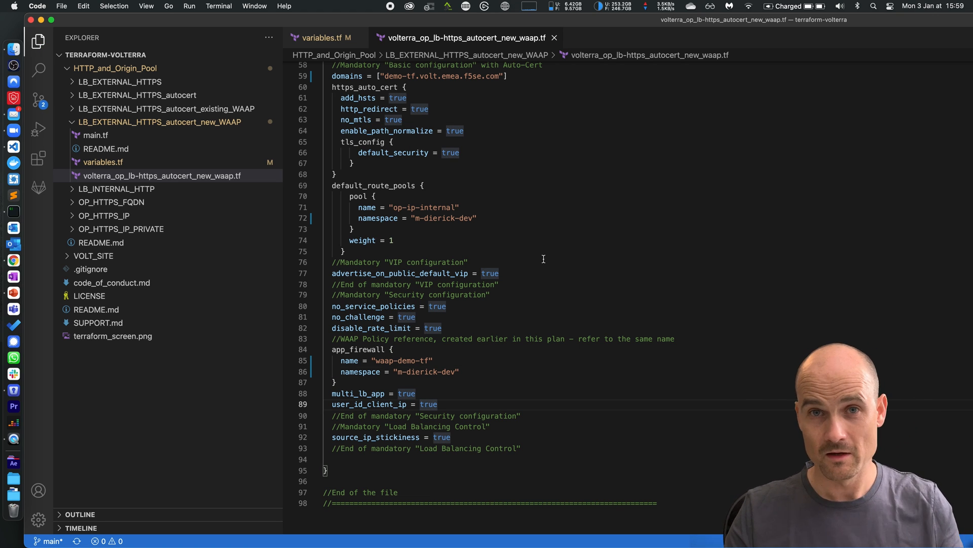
{"action": "left_click", "coordinate": [189, 6]}
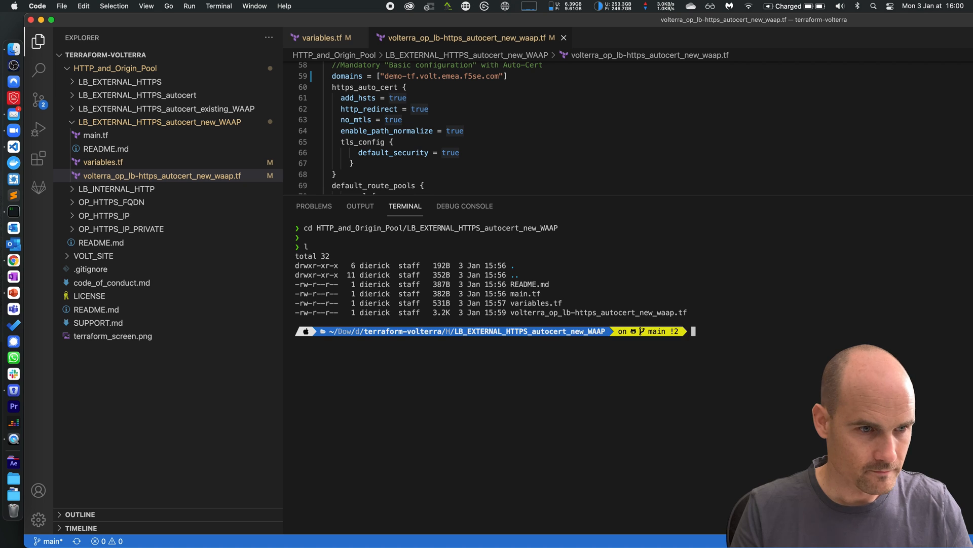
Step: Run terraform init and terraform plan in the integrated terminal
{"action": "type", "text": "terraform ini"}
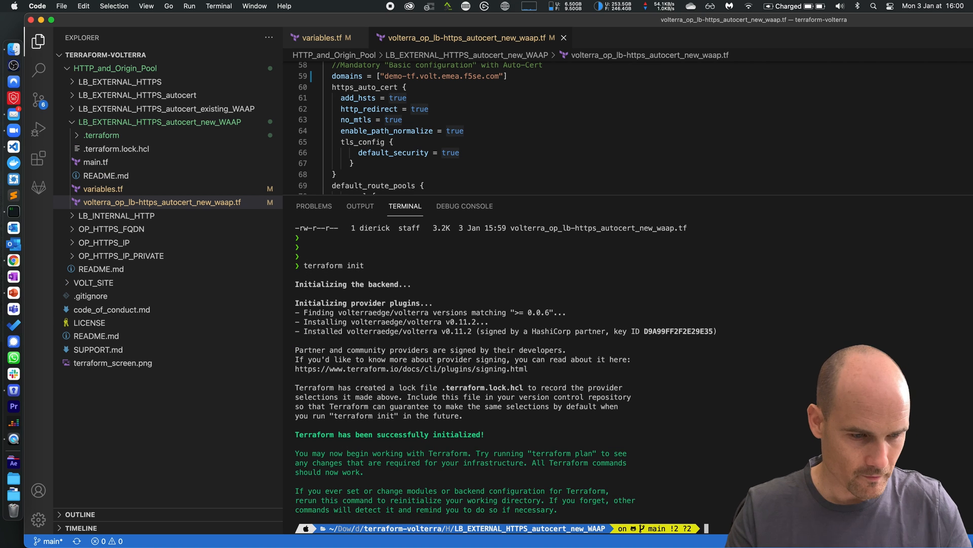
{"action": "type", "text": "terraf"}
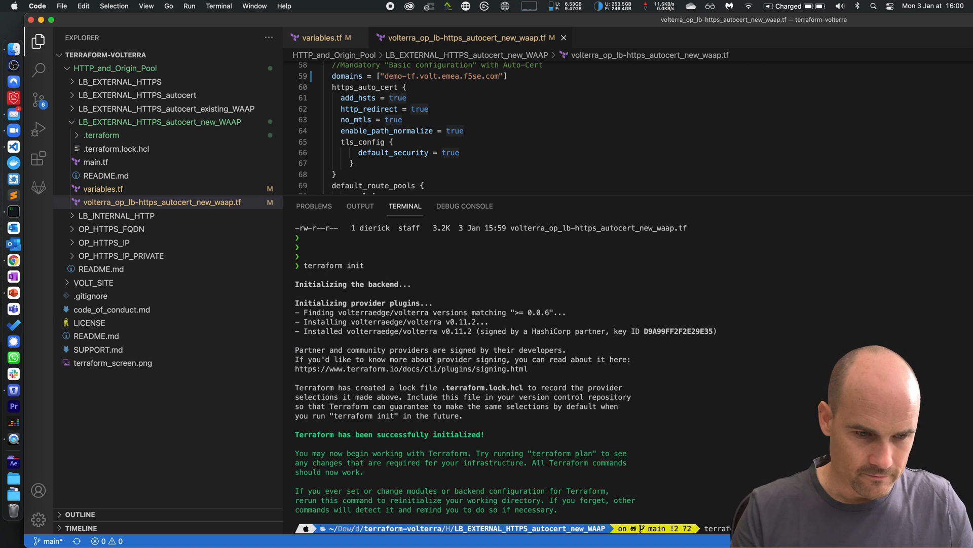
{"action": "type", "text": "terraform plan"}
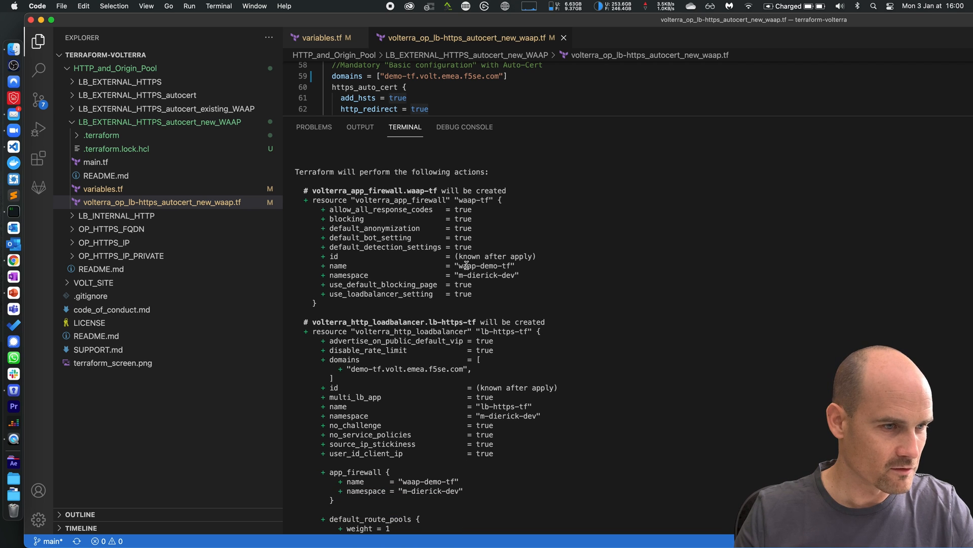
Step: Review the plan adding 3 resources and answer yes to terraform apply
{"action": "scroll", "scroll_direction": "down", "scroll_amount": 3}
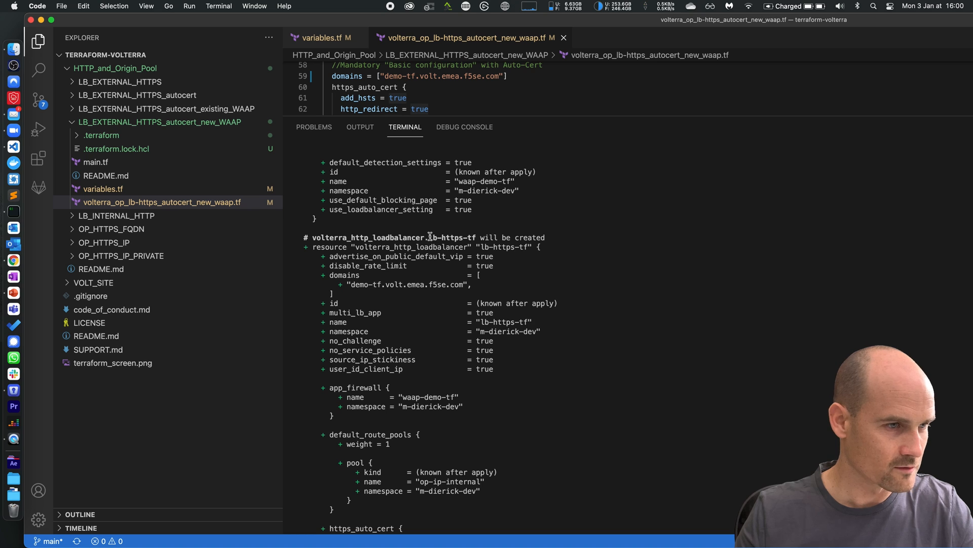
{"action": "scroll", "scroll_direction": "down", "scroll_amount": 3}
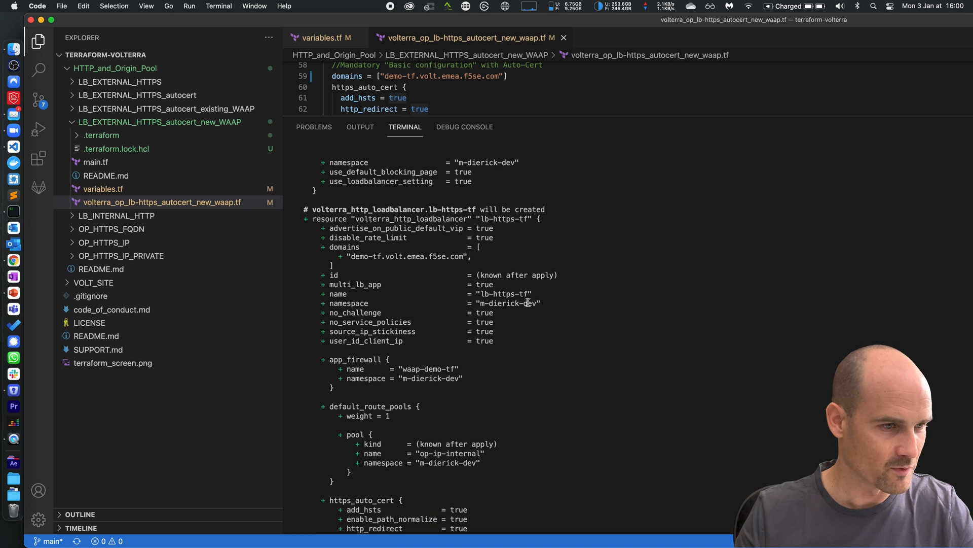
{"action": "scroll", "scroll_direction": "down", "scroll_amount": 3}
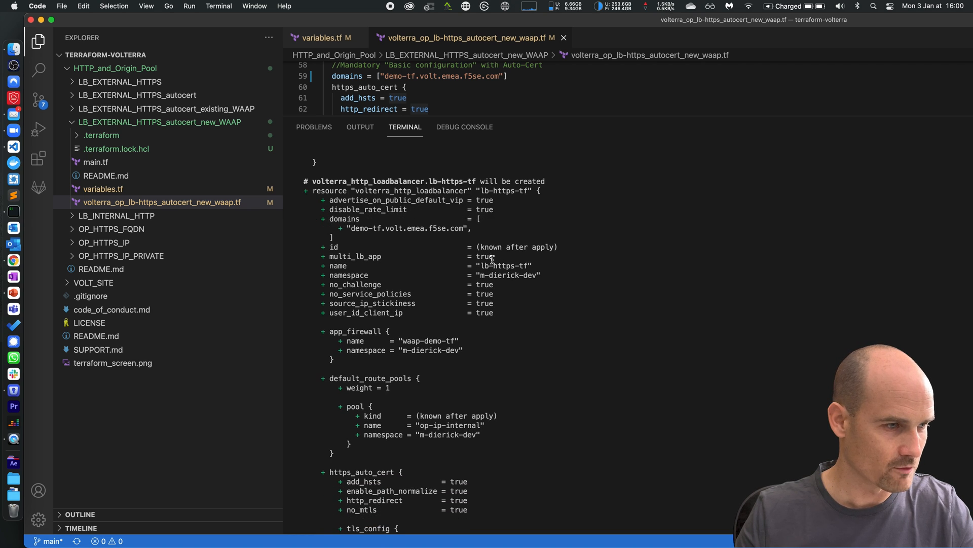
{"action": "scroll", "scroll_direction": "down", "scroll_amount": 3}
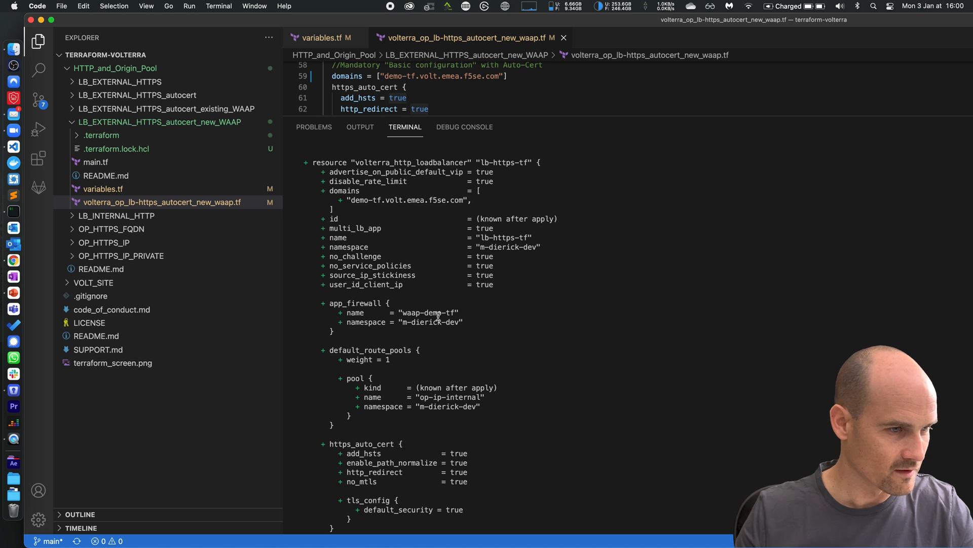
{"action": "scroll", "scroll_direction": "down", "scroll_amount": 3}
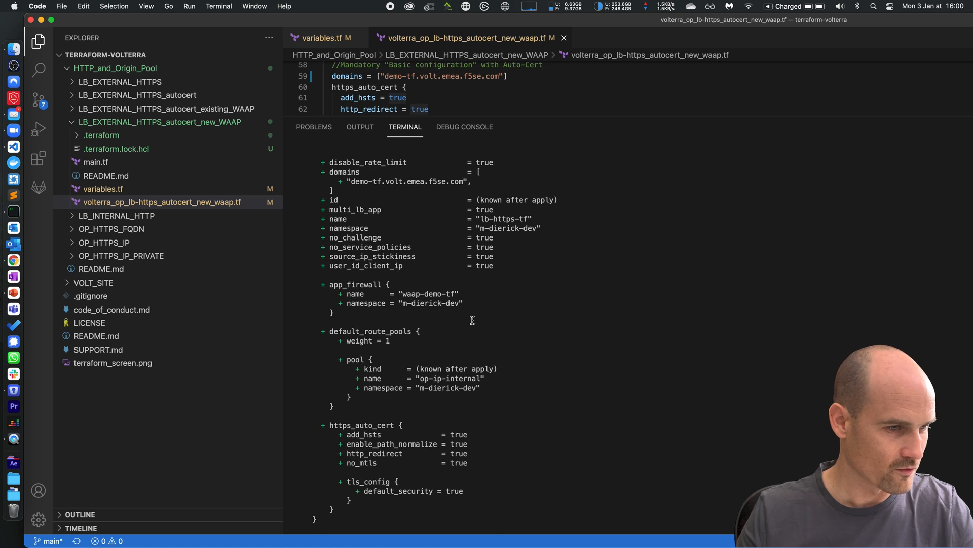
{"action": "scroll", "scroll_direction": "down", "scroll_amount": 3}
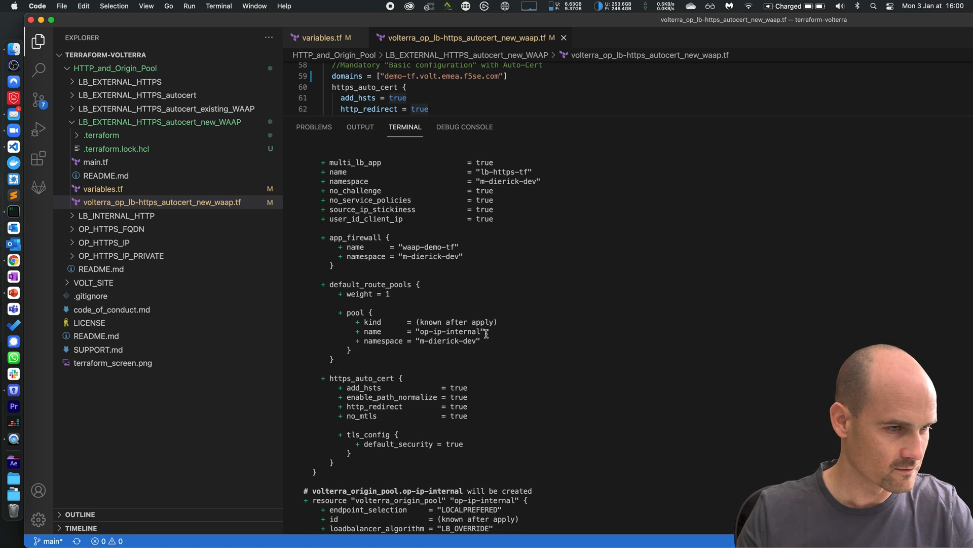
{"action": "scroll", "scroll_direction": "down", "scroll_amount": 3}
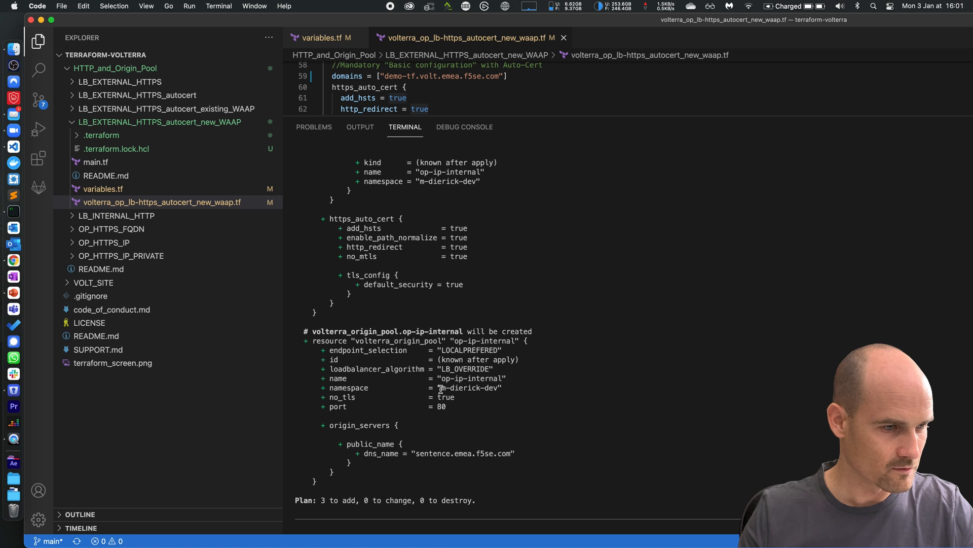
{"action": "scroll", "scroll_direction": "down", "scroll_amount": 3}
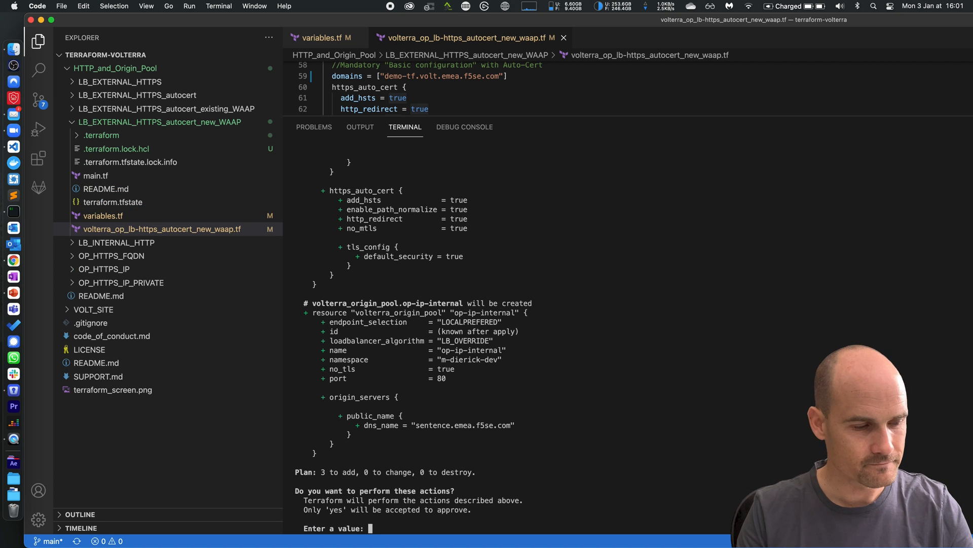
{"action": "type", "text": "yes"}
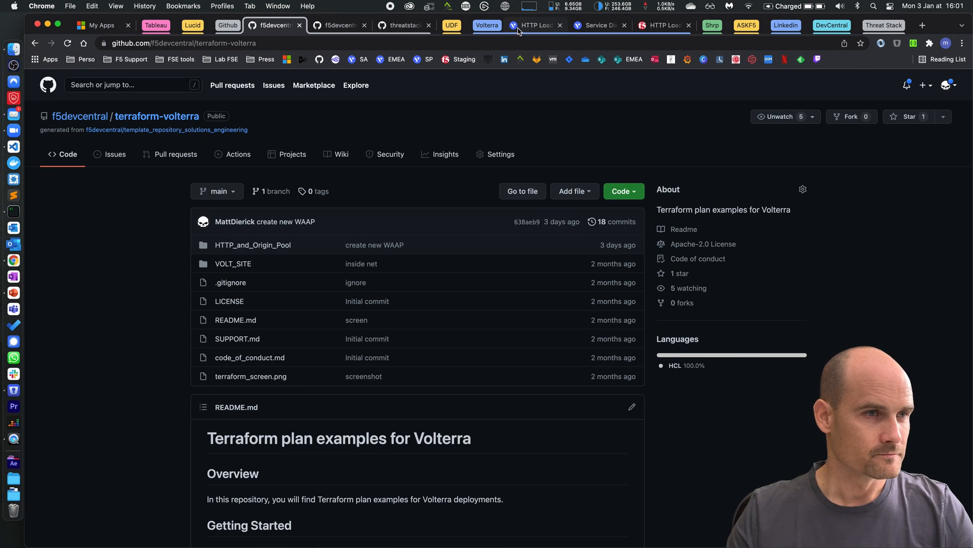
Step: In the Volterra Console confirm waap-demo-tf appears under App Firewall policies
{"action": "left_click", "coordinate": [535, 26]}
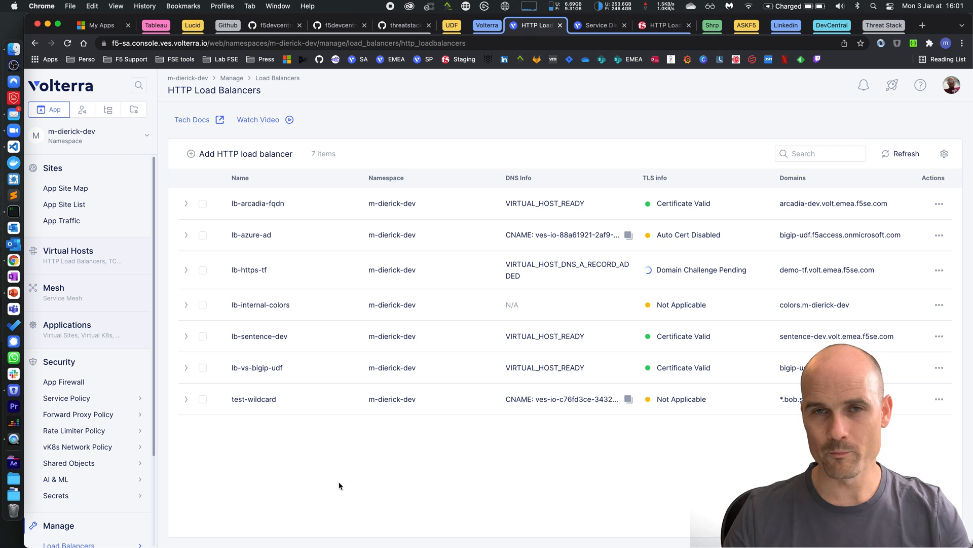
{"action": "mouse_move", "coordinate": [63, 381]}
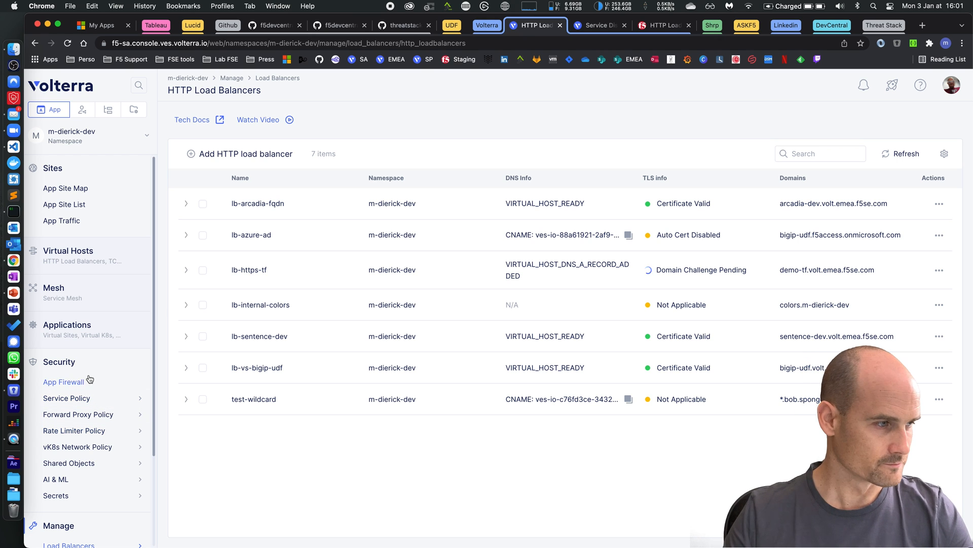
{"action": "left_click", "coordinate": [63, 381]}
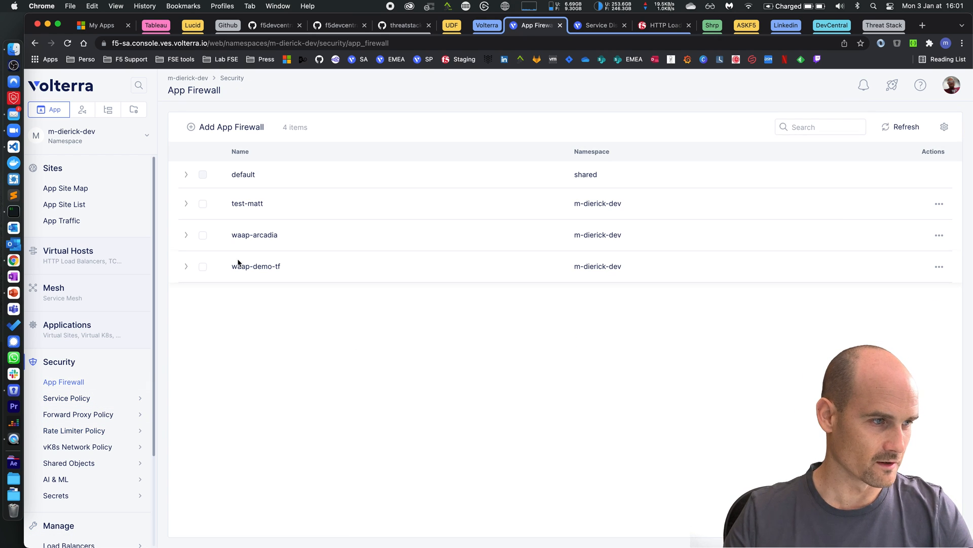
{"action": "mouse_move", "coordinate": [555, 356]}
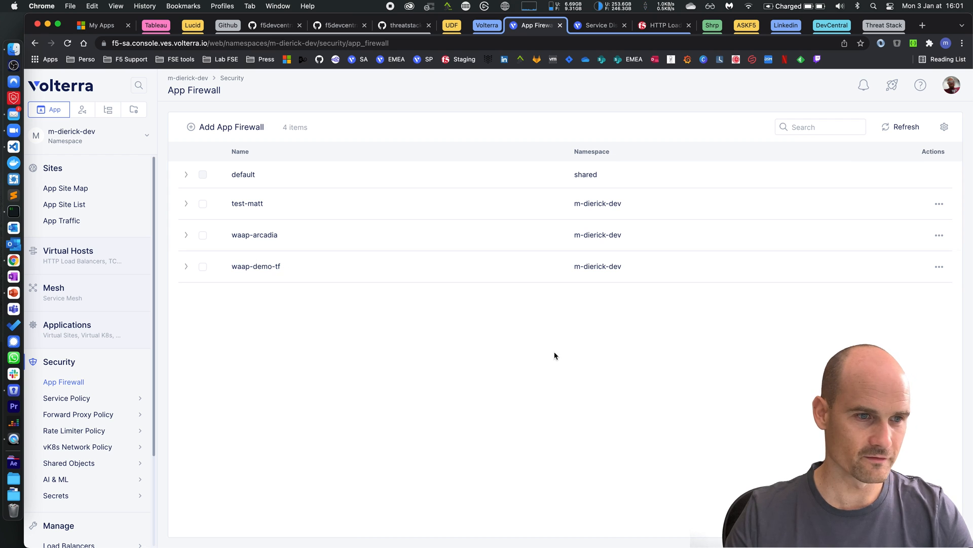
{"action": "scroll", "scroll_direction": "down", "scroll_amount": 3}
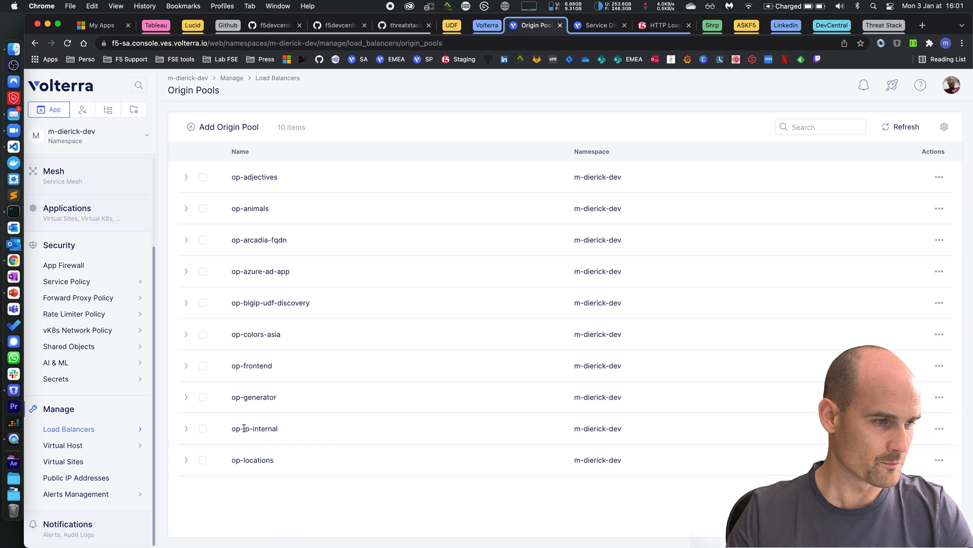
Step: List HTTP Load Balancers and refresh until lb-https-tf shows its domain challenge verified
{"action": "left_click", "coordinate": [68, 429]}
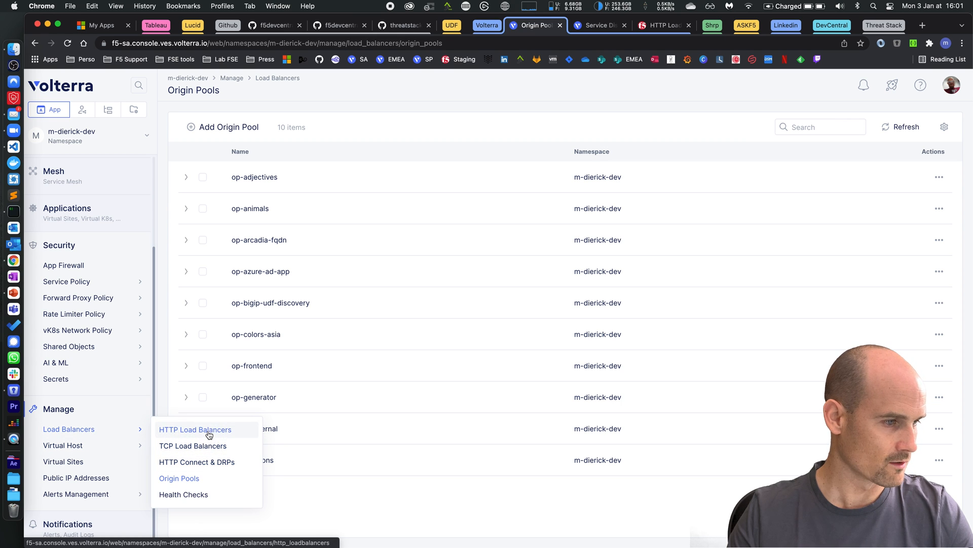
{"action": "left_click", "coordinate": [195, 429]}
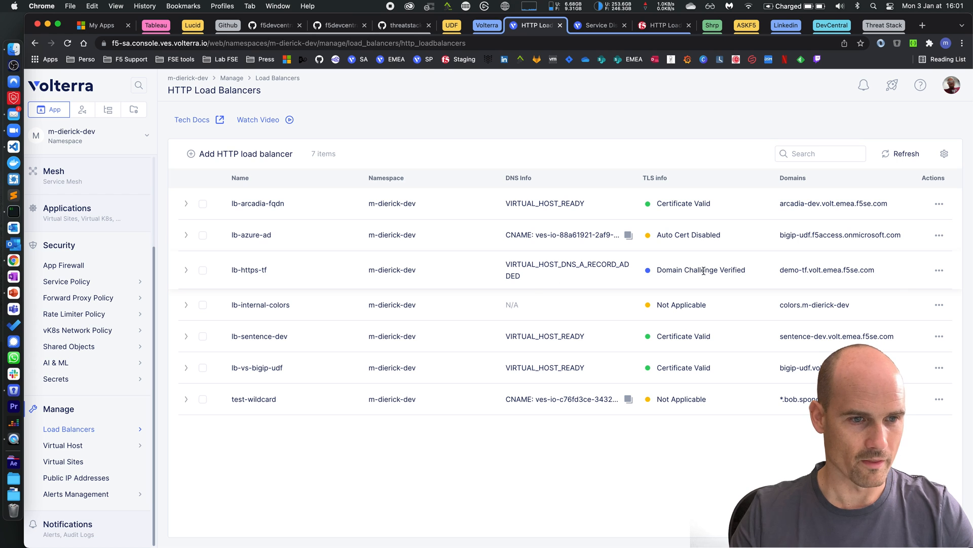
{"action": "left_click", "coordinate": [905, 153]}
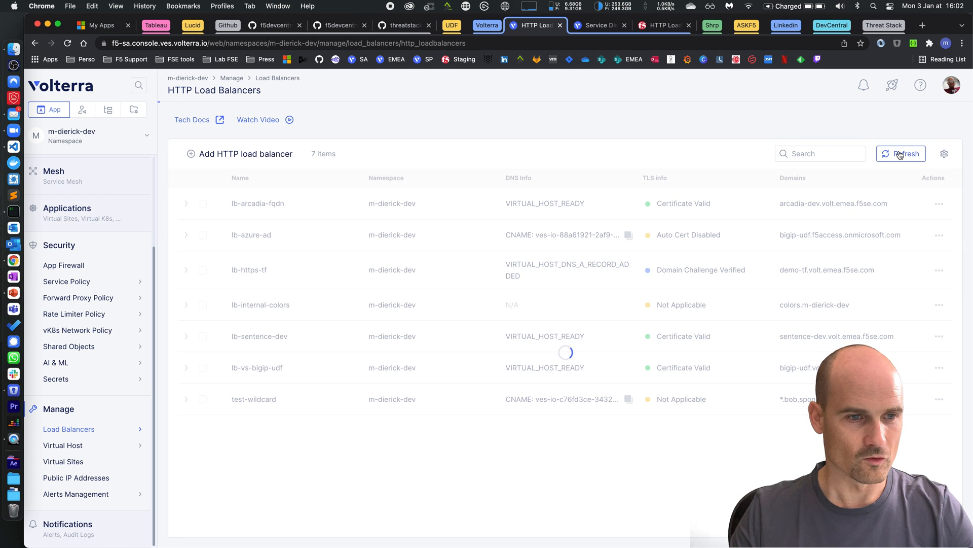
{"action": "left_click", "coordinate": [900, 153]}
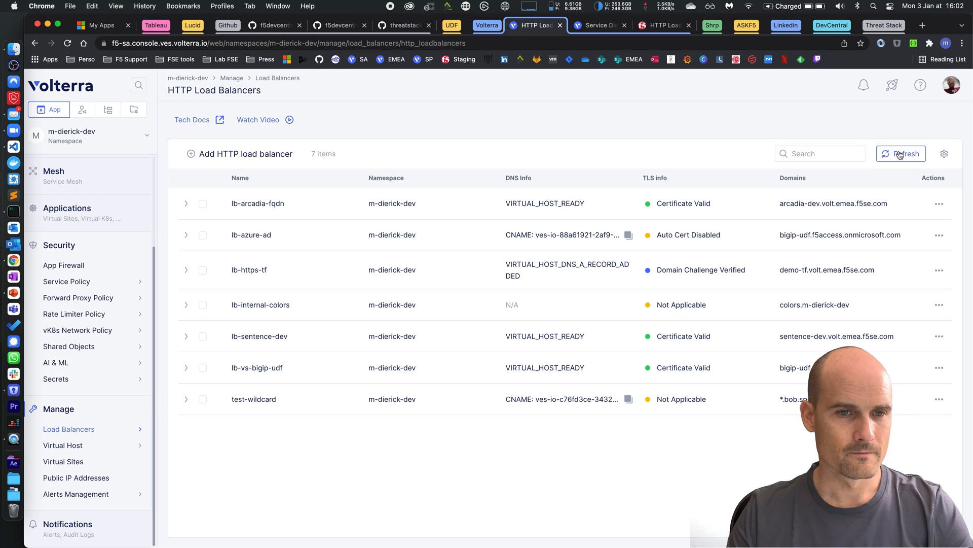
{"action": "left_click", "coordinate": [900, 153]}
{"action": "type", "text": "https://demo-tf.volt.emea.f5se.com?a="}
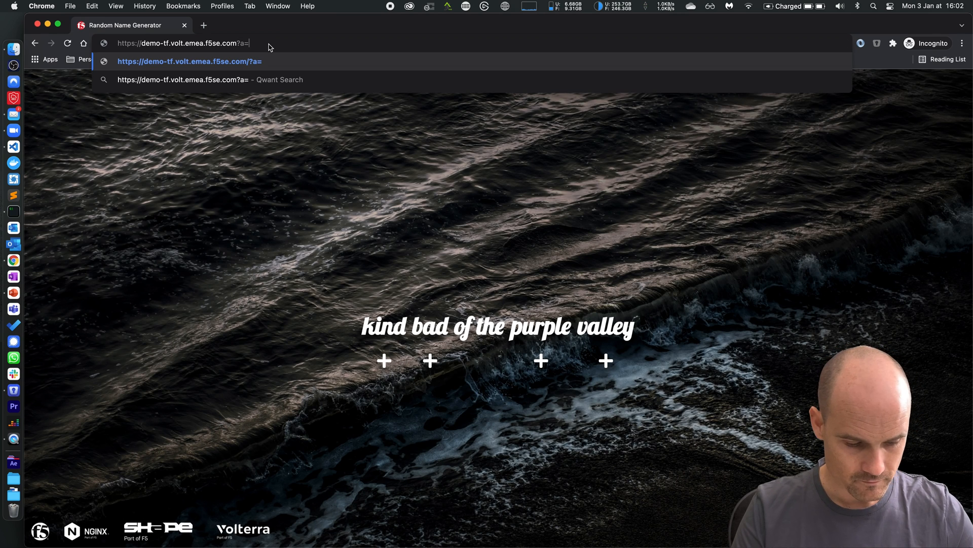
Step: Append a ?a=<script query parameter to the demo-tf.volt.emea.f5se.com URL
{"action": "type", "text": "<script"}
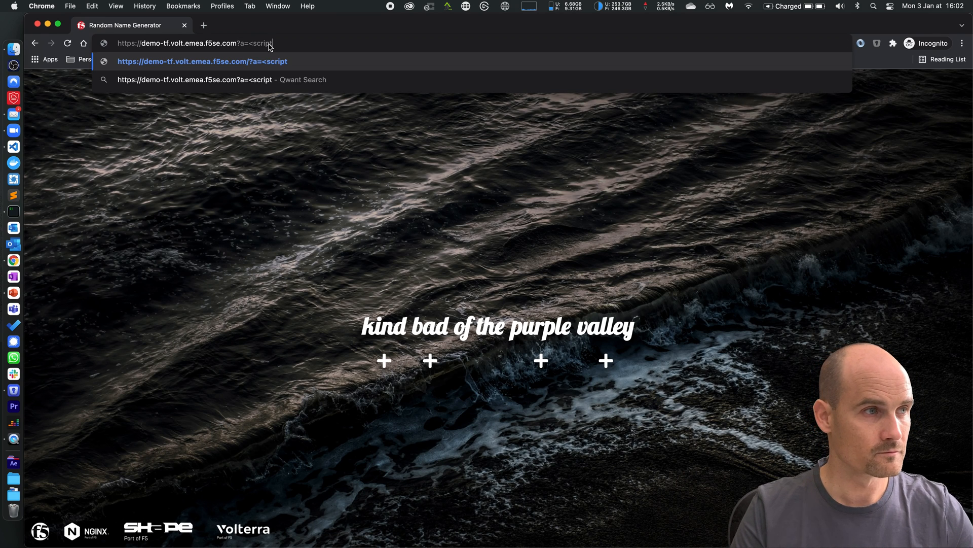